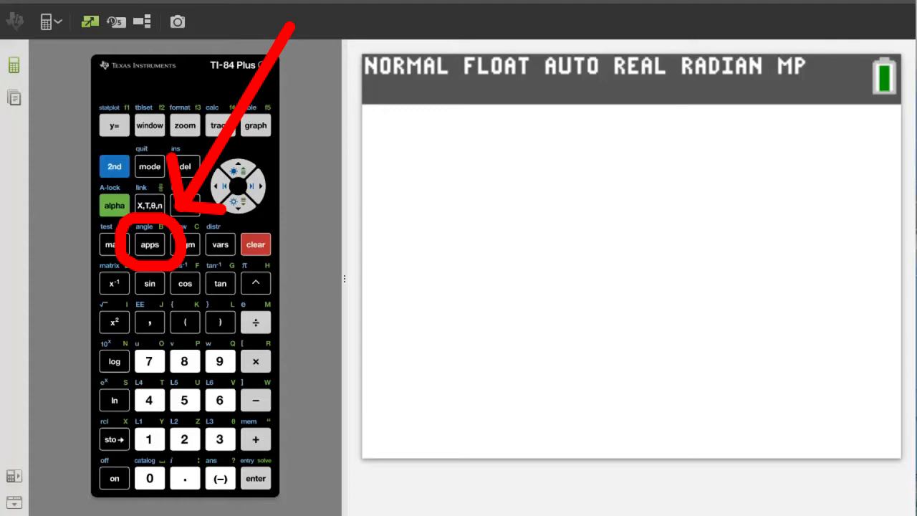
# Show the APPLICATIONS list and scroll down toward the SciTools entry.
pyautogui.click(149, 243)
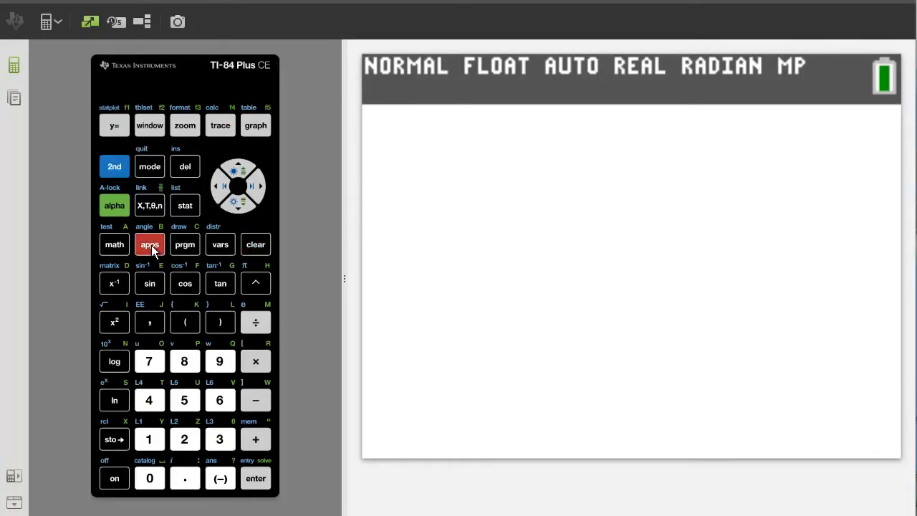
pyautogui.click(149, 244)
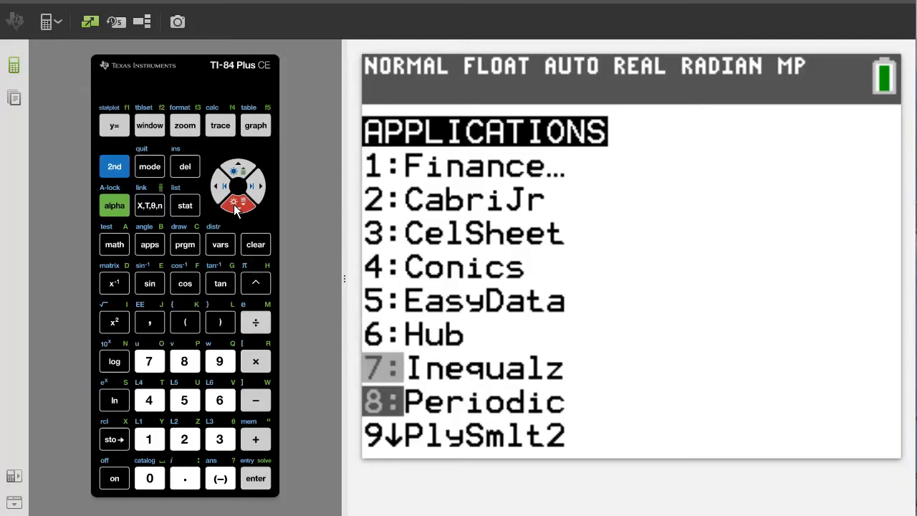
pyautogui.click(238, 208)
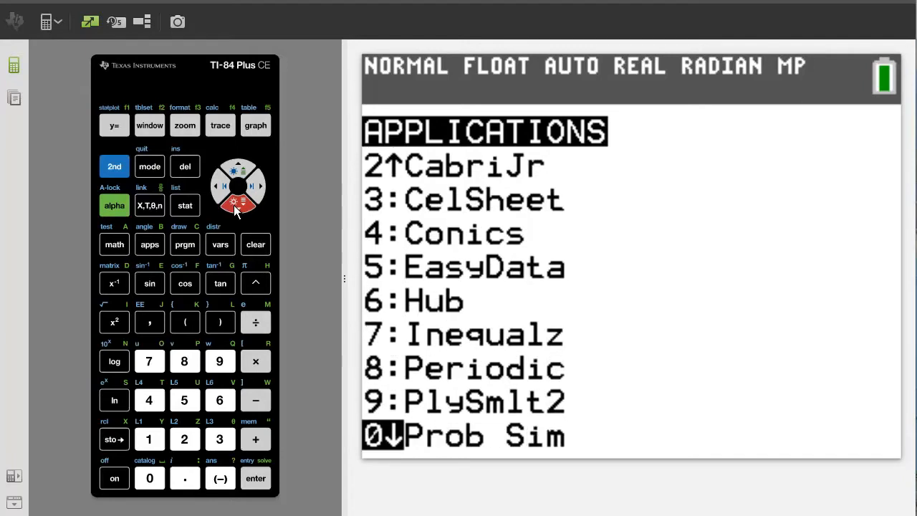
pyautogui.click(238, 200)
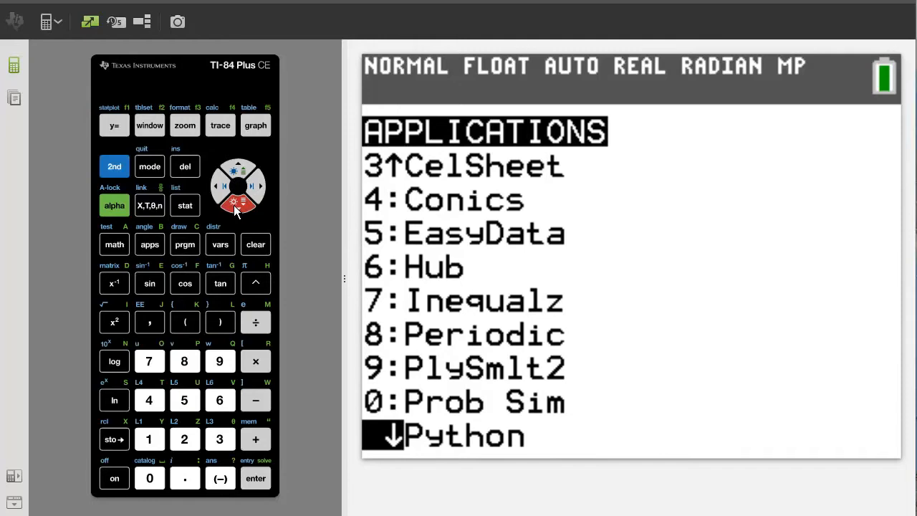
pyautogui.click(237, 201)
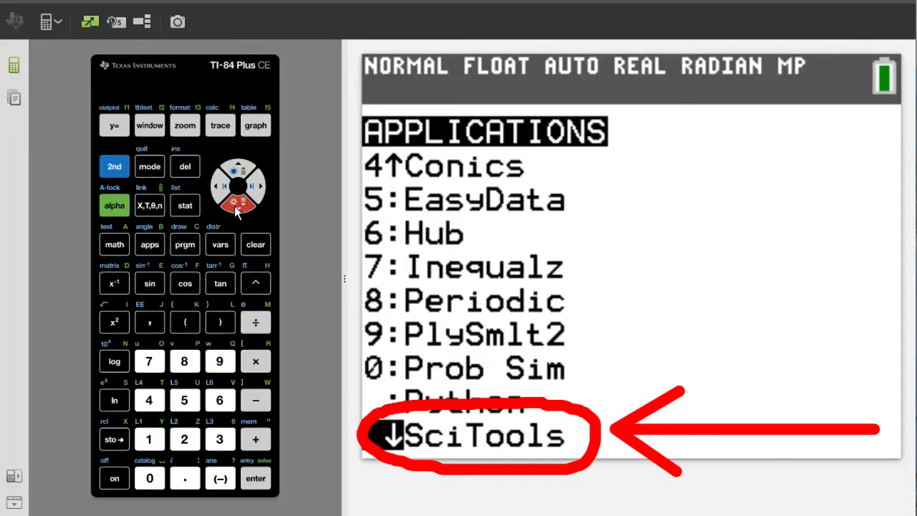
# Launch SciTools, enter 2:UNIT CONVERTER and highlight the 3:VOLUME category.
pyautogui.click(255, 479)
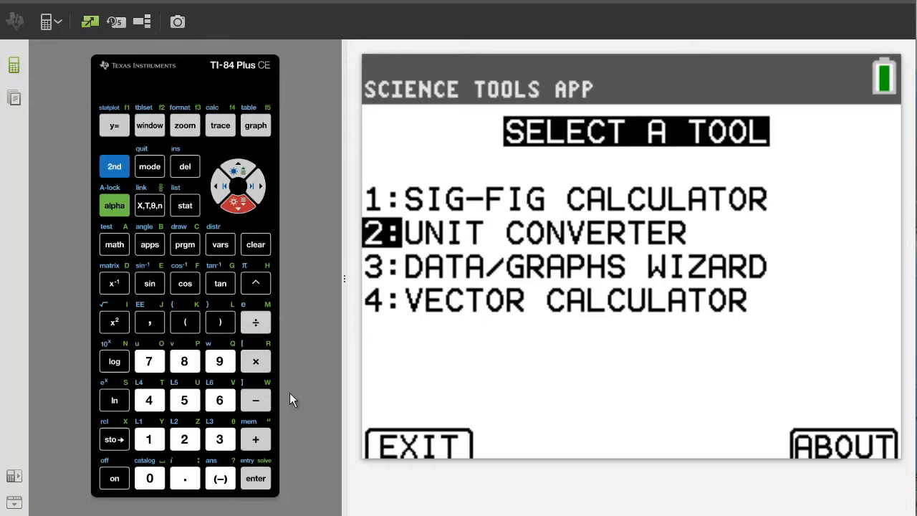
pyautogui.click(255, 478)
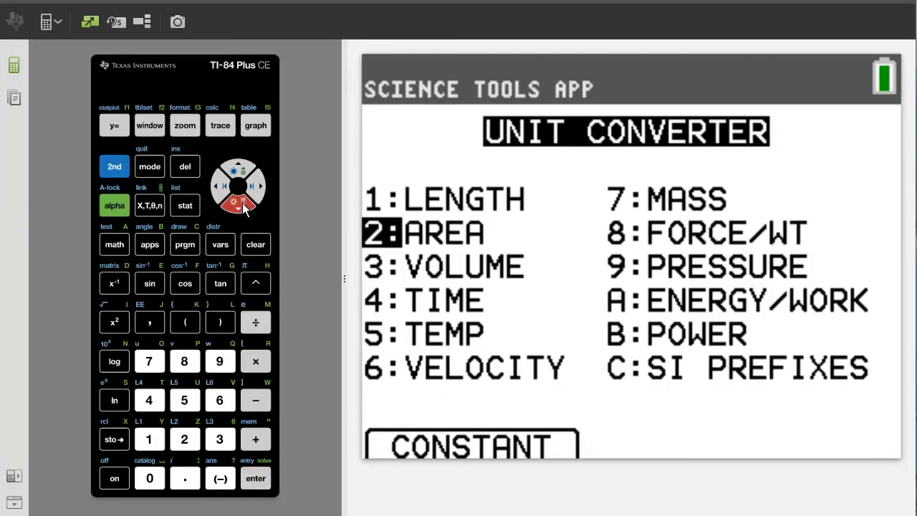
pyautogui.click(249, 196)
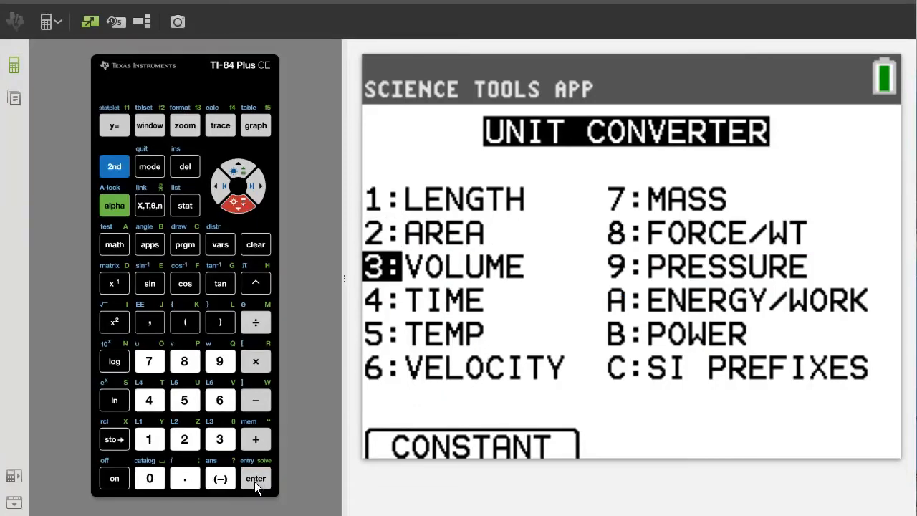
# Enter the VOLUME category to list units such as gal and L.
pyautogui.click(255, 479)
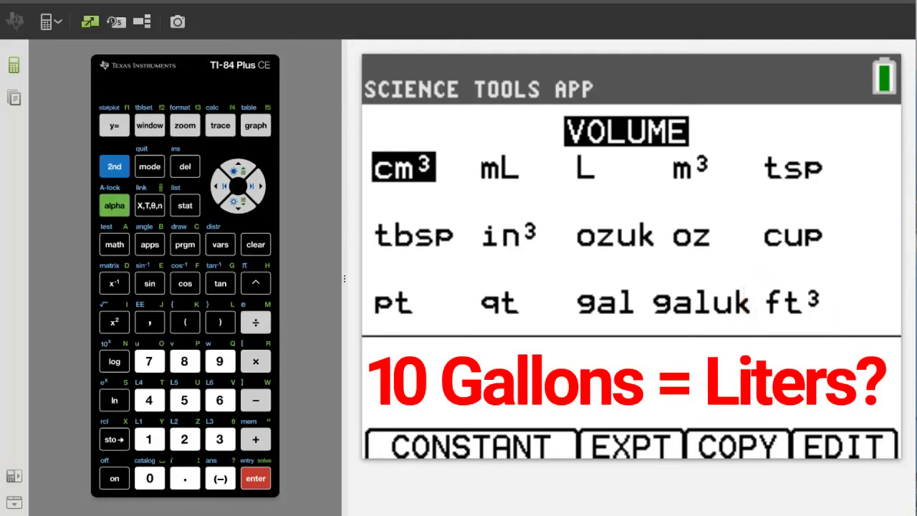
# Convert 10 gal to L, giving 3.785412E1 L.
pyautogui.click(149, 439)
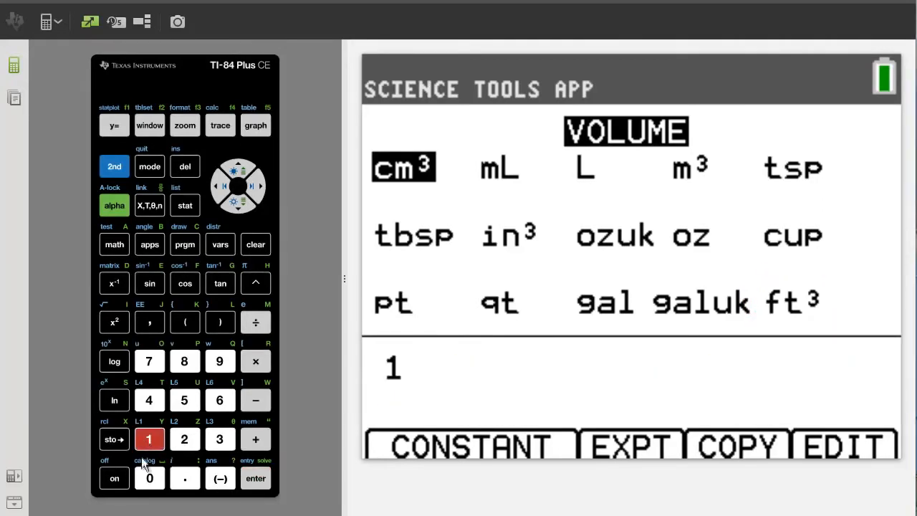
pyautogui.click(149, 478)
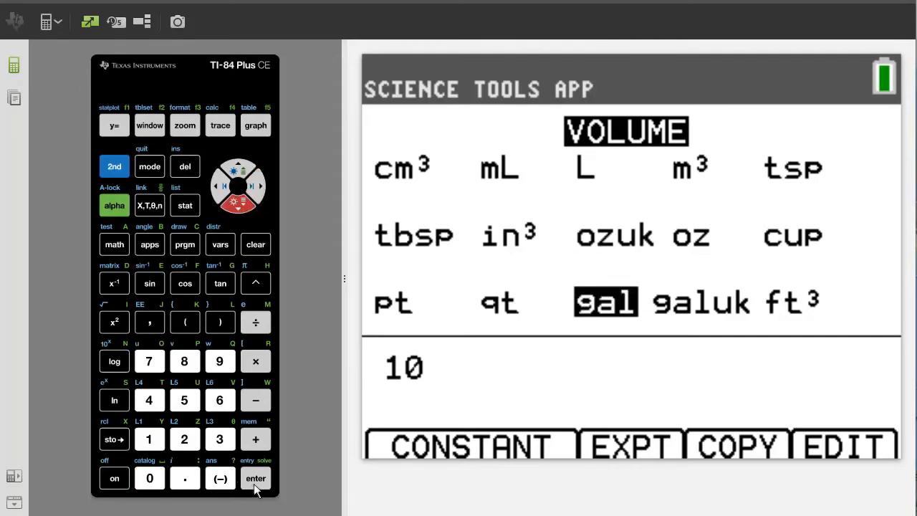
pyautogui.click(255, 479)
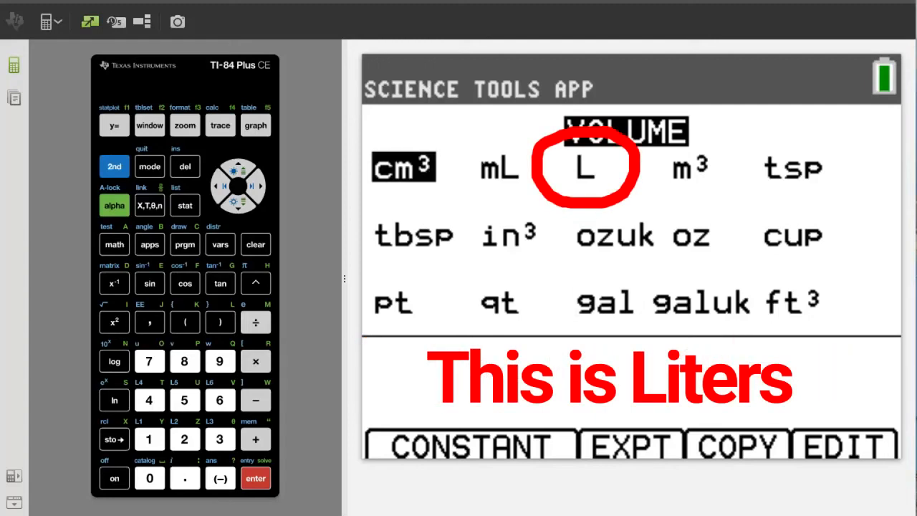
pyautogui.click(238, 170)
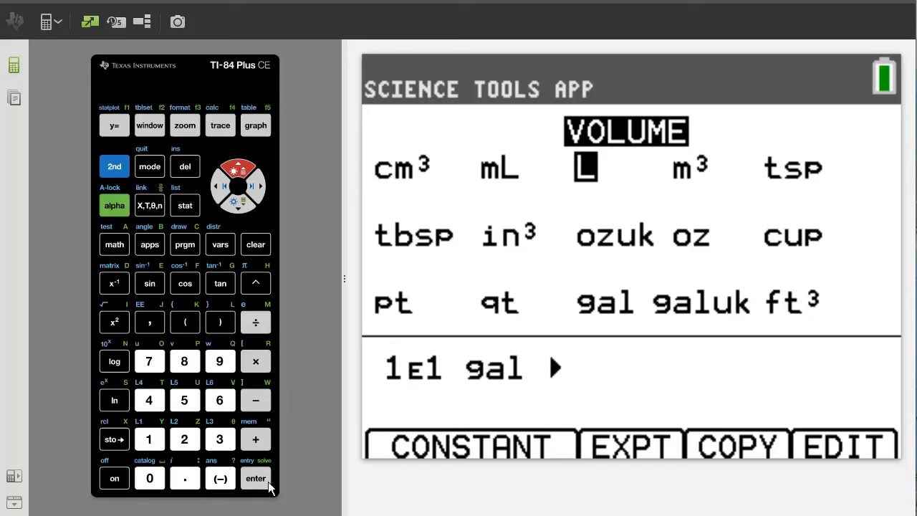
pyautogui.click(255, 479)
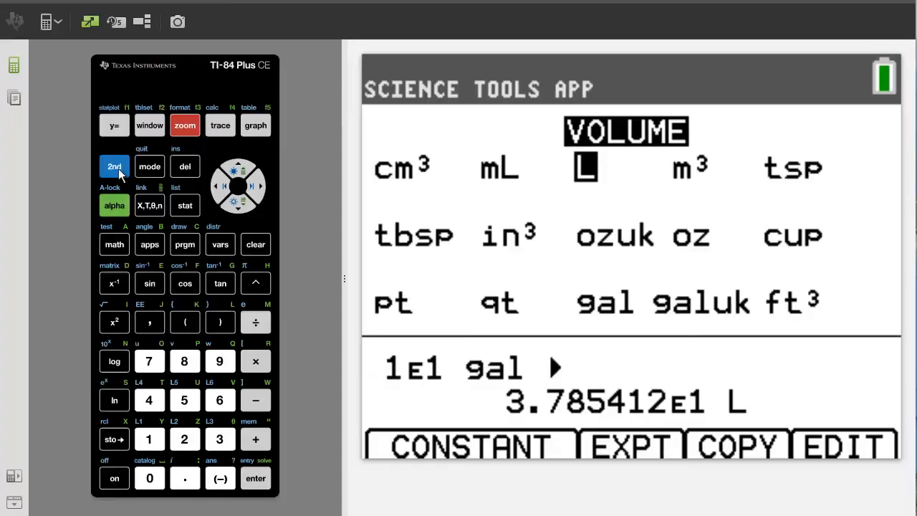
# Quit the converter and exit SciTools so the home screen shows 37.85411784.
pyautogui.click(114, 166)
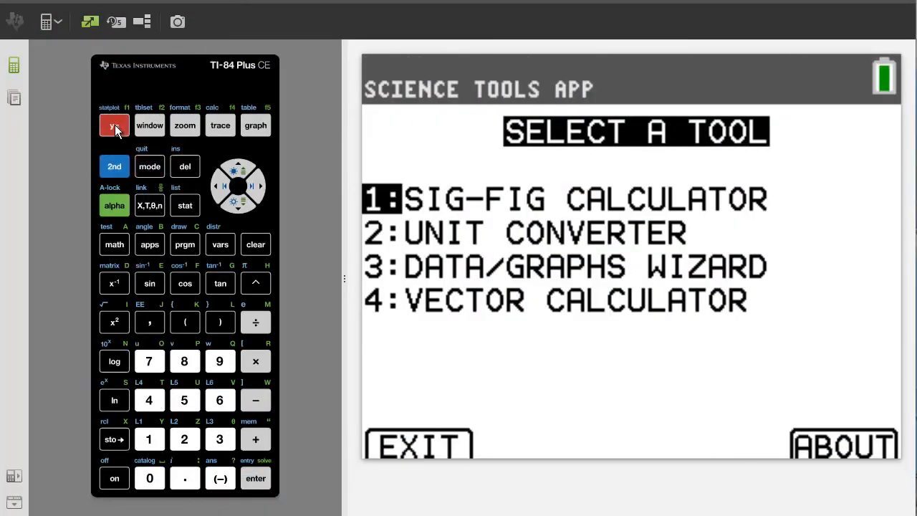
pyautogui.click(115, 125)
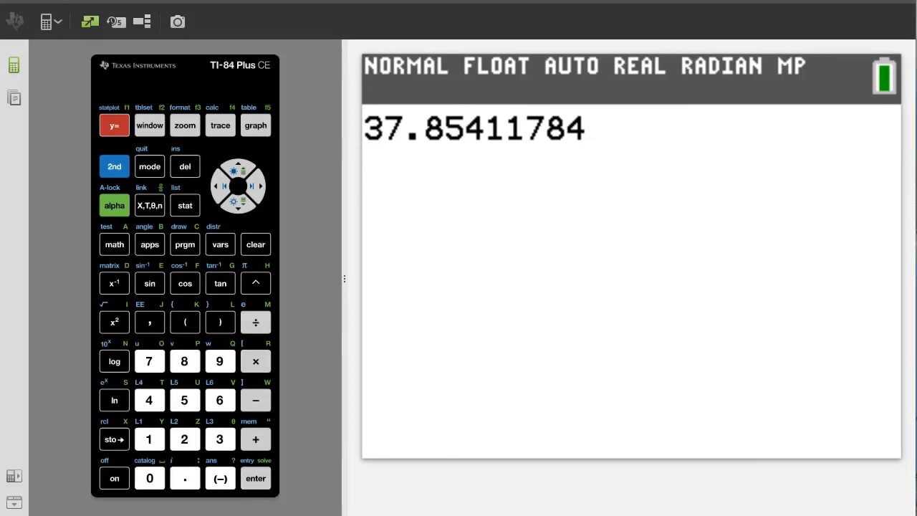
# Evaluate the carried-over 37.85411784 as a home-screen result.
pyautogui.click(255, 478)
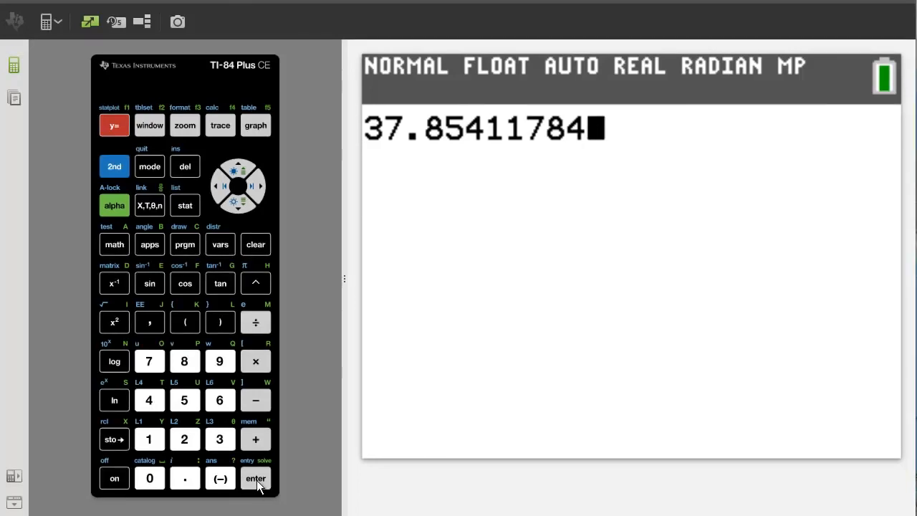
pyautogui.click(255, 478)
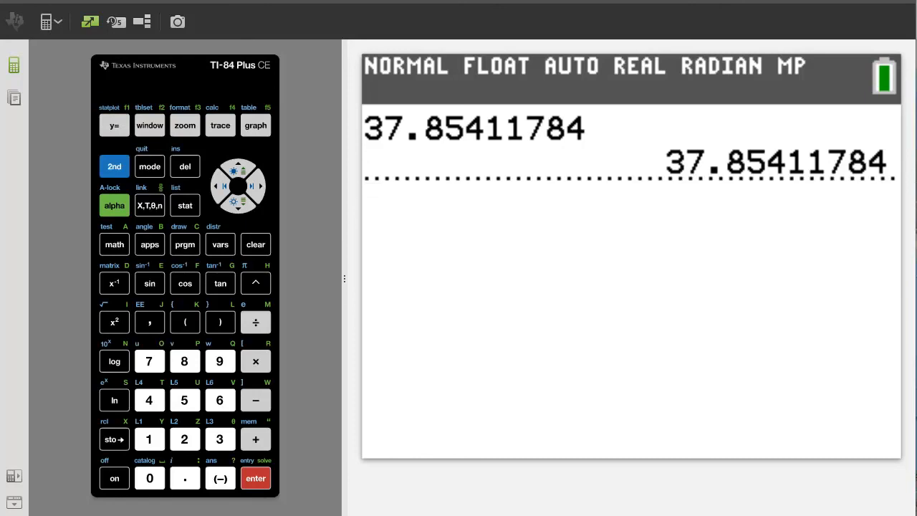
pyautogui.click(255, 479)
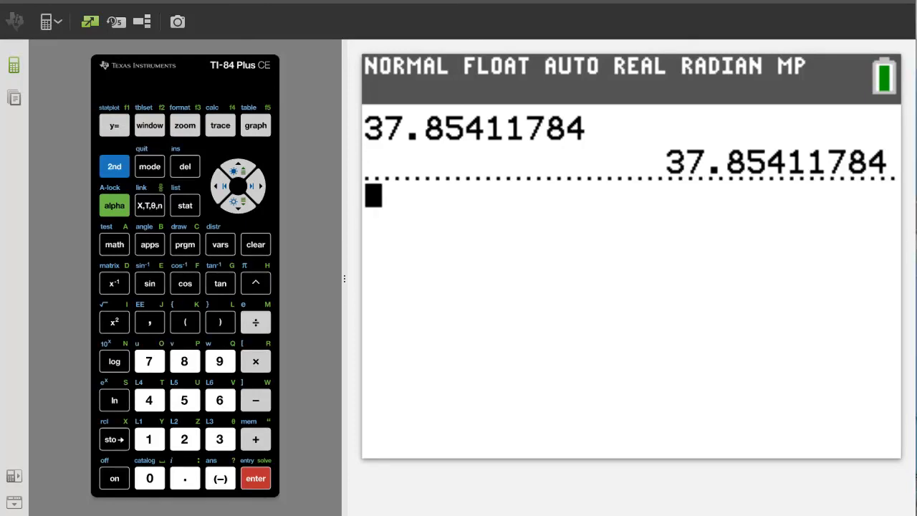